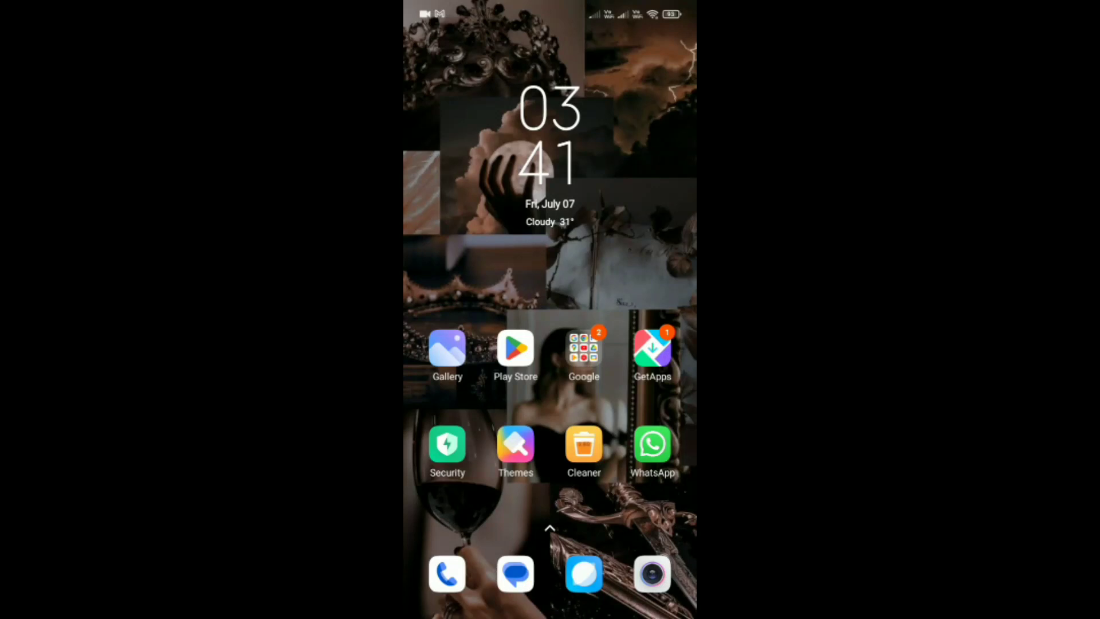
Swipe to the second home page and open Flipkart, still in its light theme
scroll(left, 3)
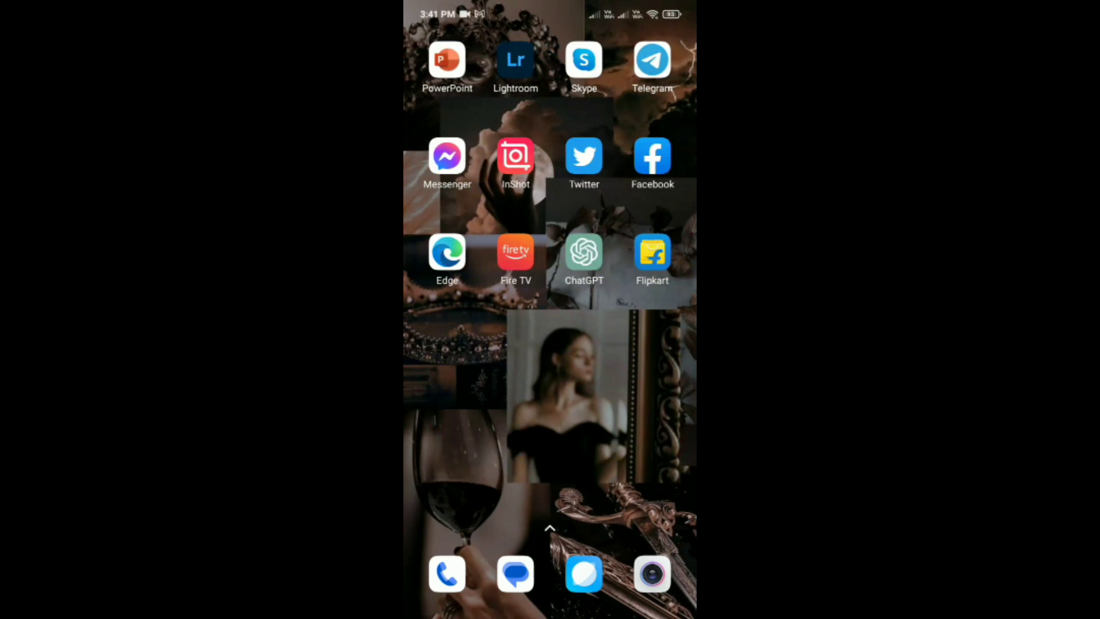
click(652, 250)
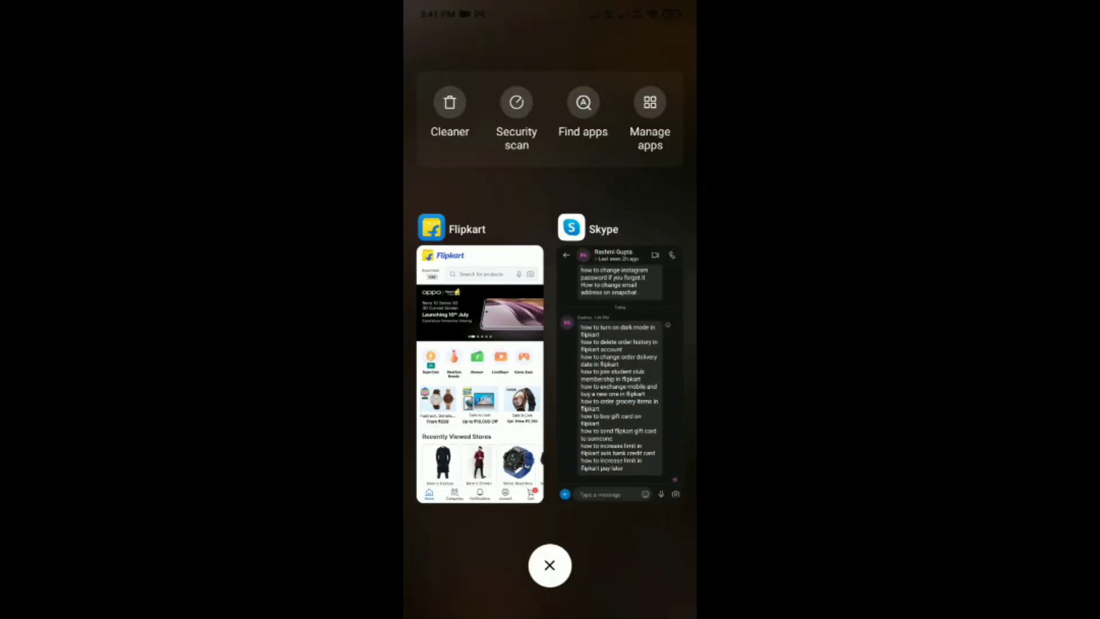
Close Recents, swipe to Settings, and go to the Display page
click(549, 566)
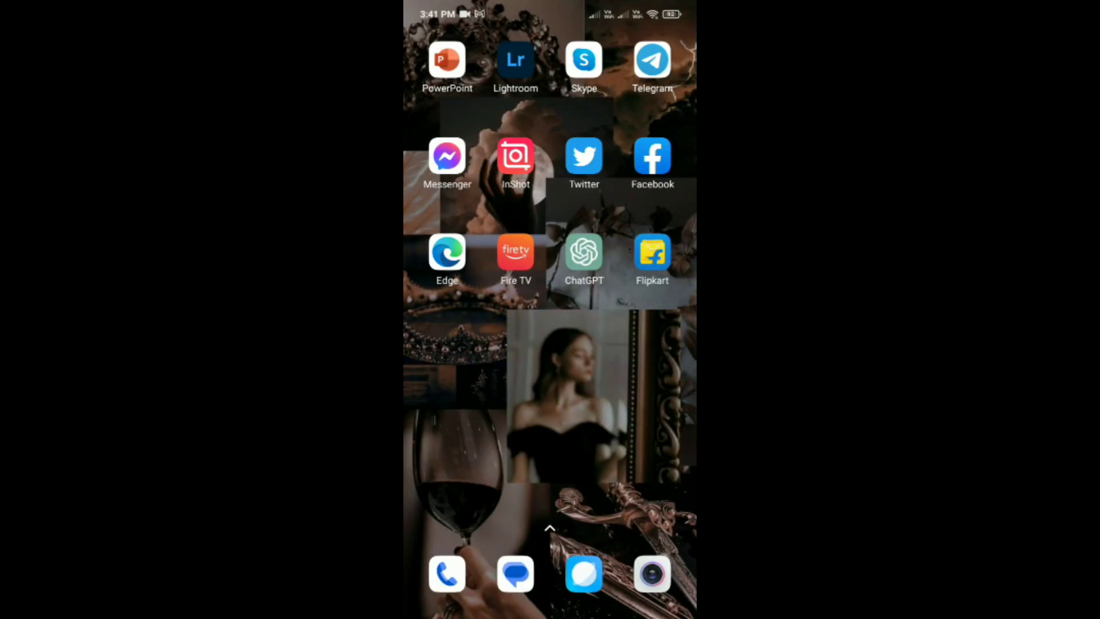
scroll(left, 3)
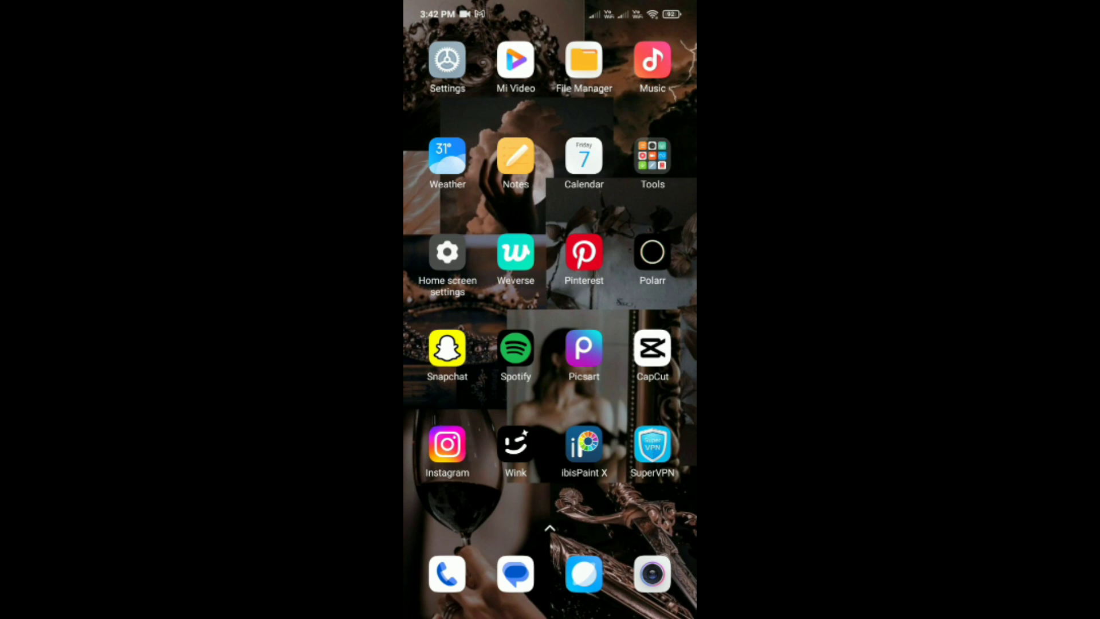
click(447, 60)
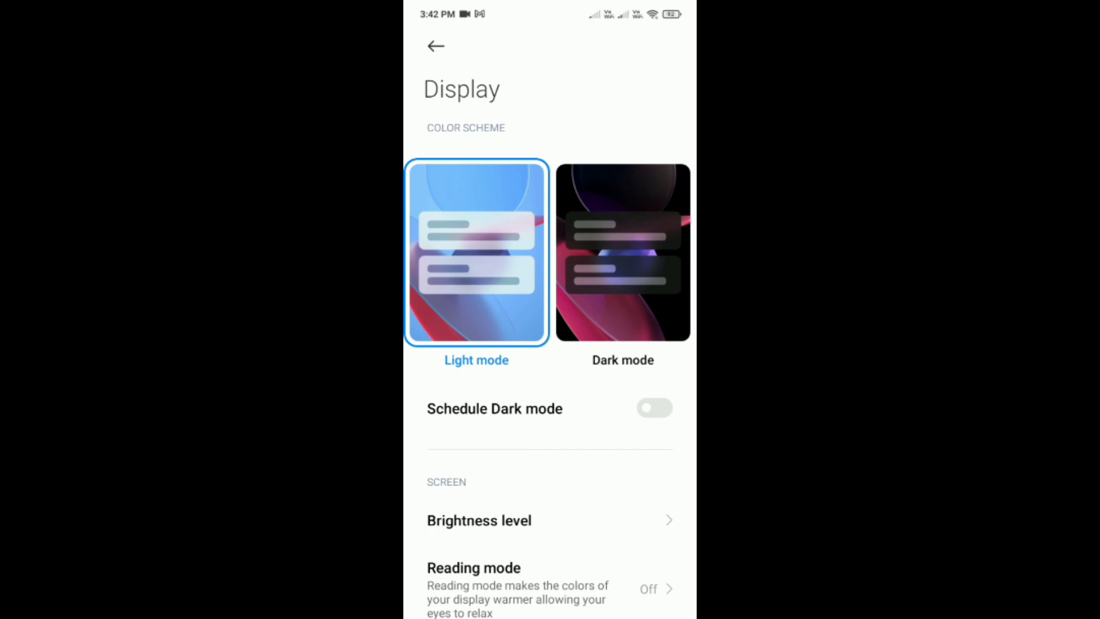
Choose the Dark color scheme, then reopen Flipkart and scroll its dark home feed
click(653, 408)
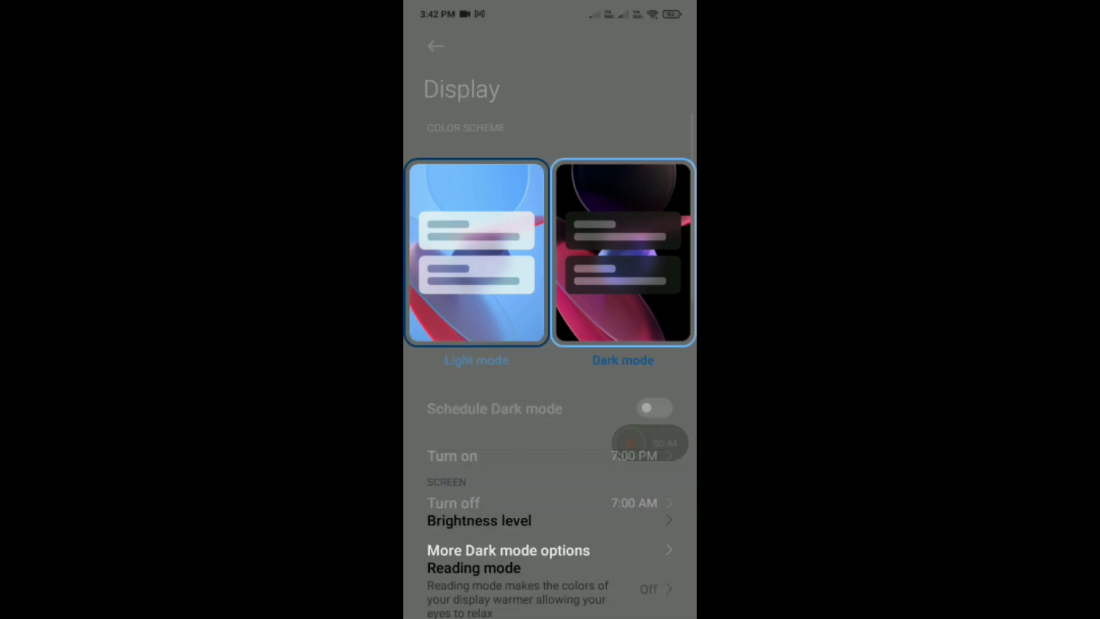
click(622, 253)
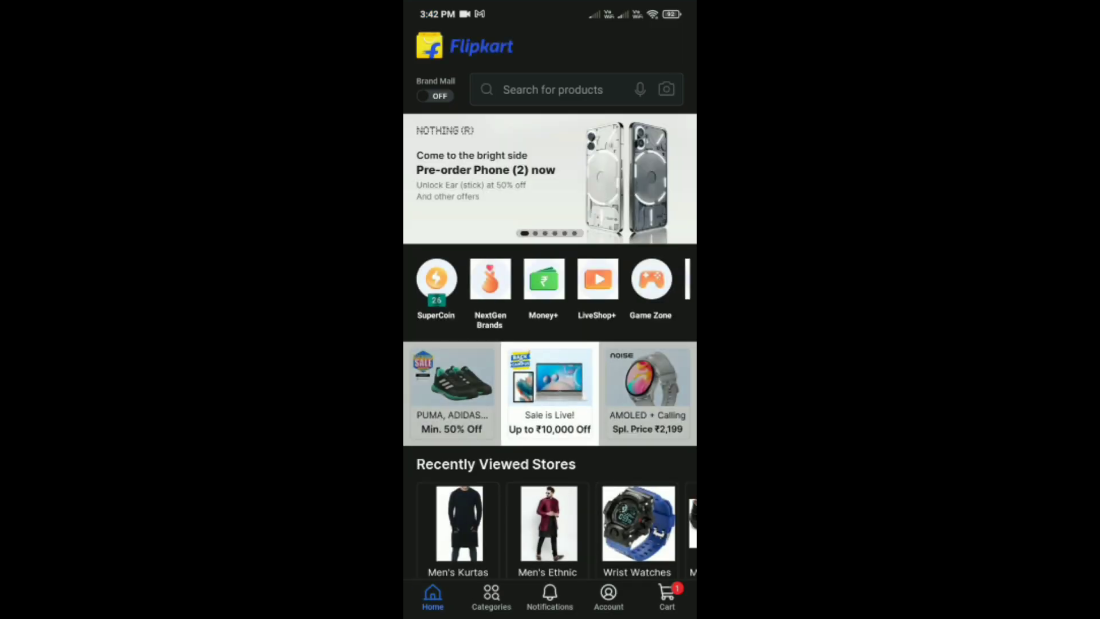
scroll(down, 3)
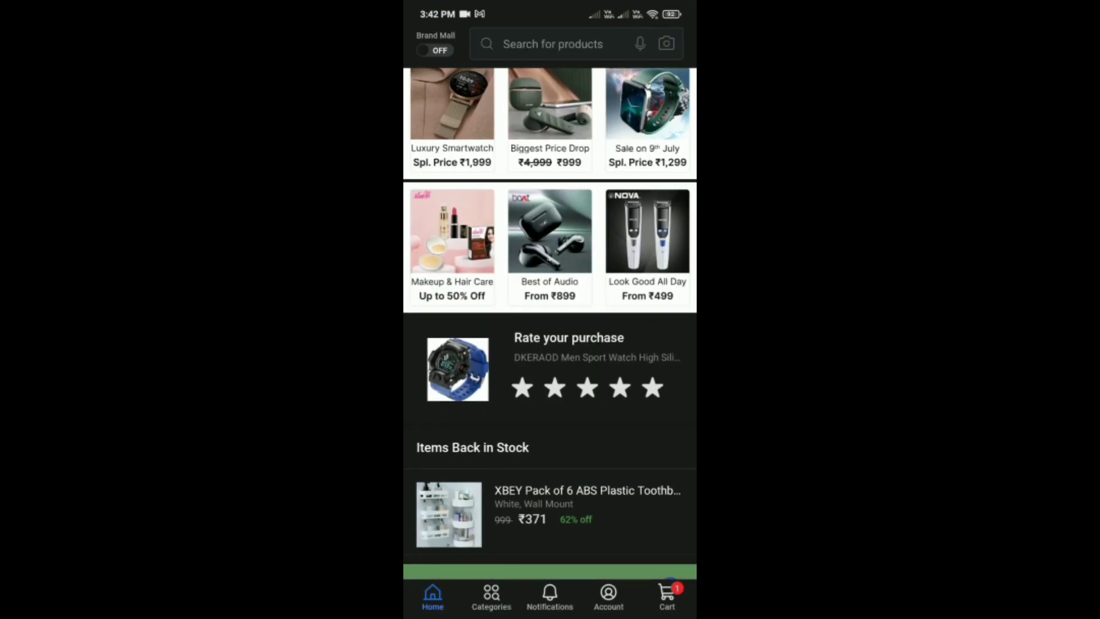